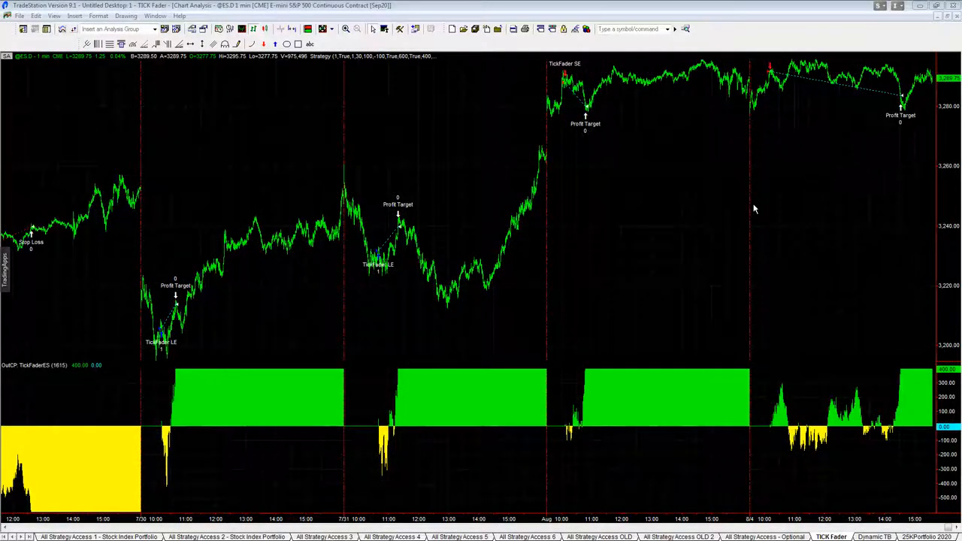
mouse_move(757, 135)
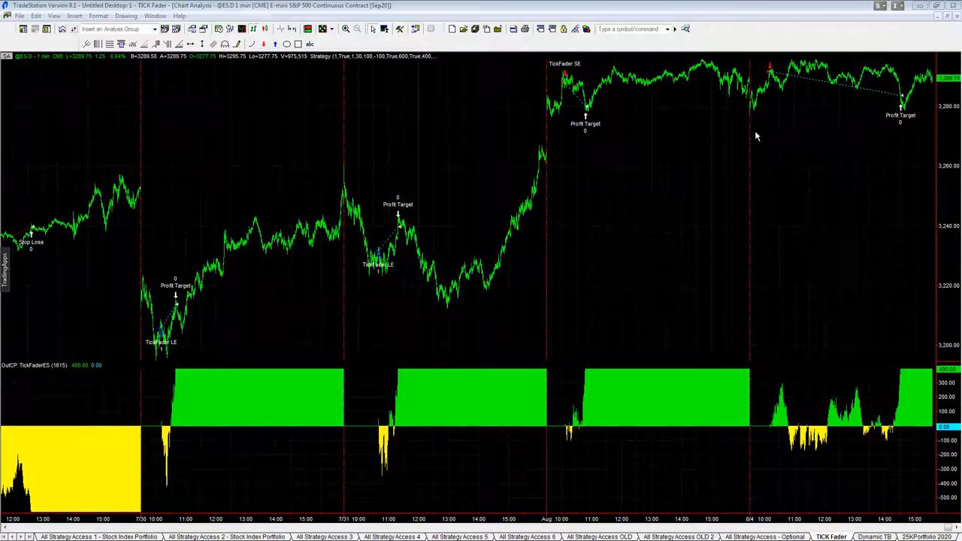
mouse_move(841, 120)
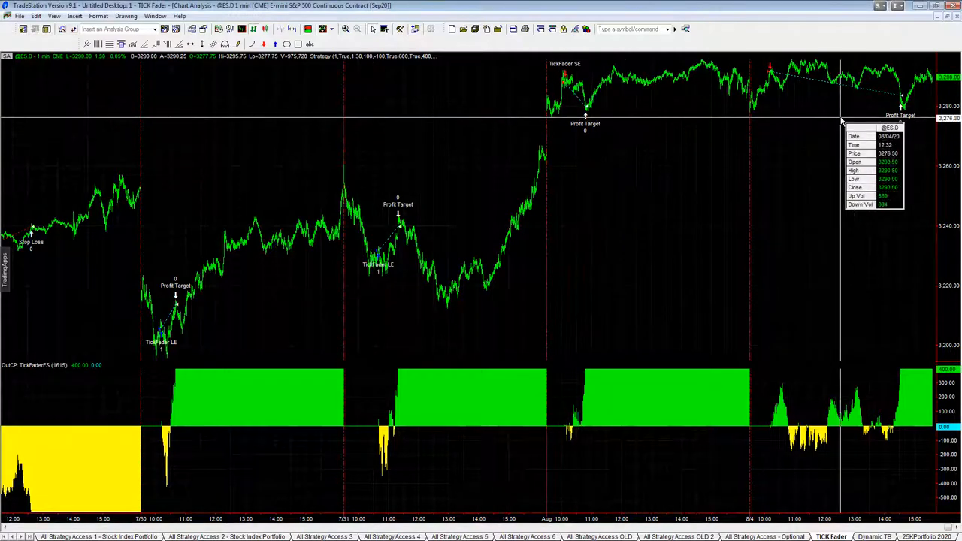
mouse_move(580, 153)
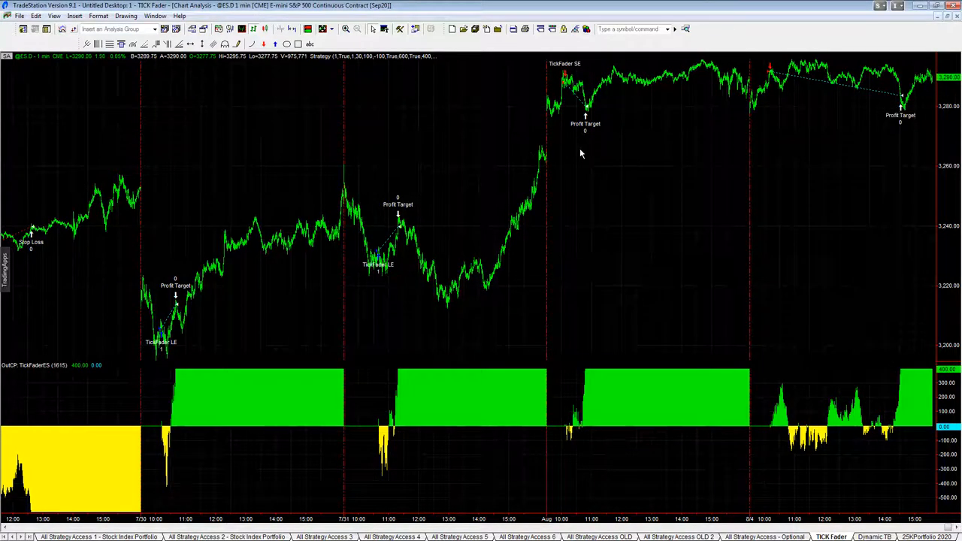
mouse_move(840, 155)
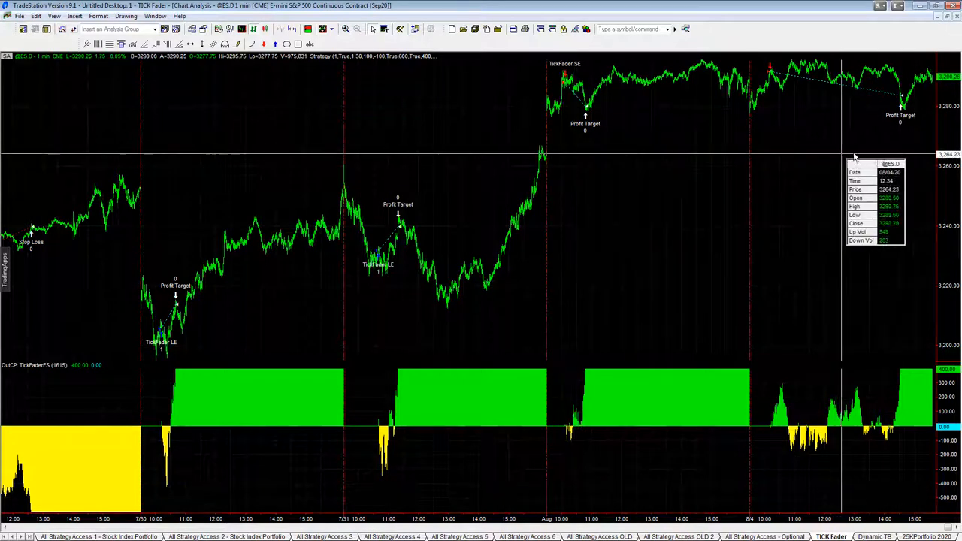
mouse_move(390, 383)
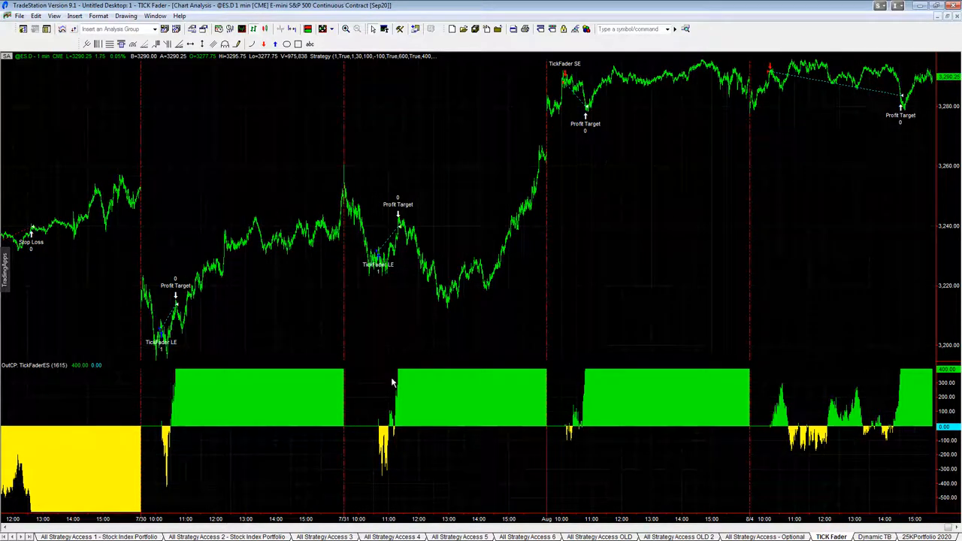
mouse_move(751, 103)
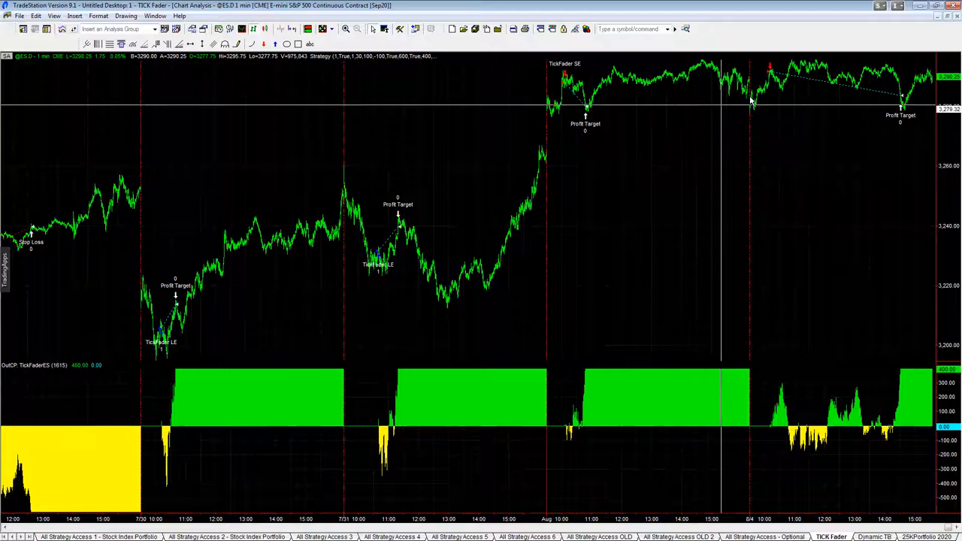
mouse_move(689, 102)
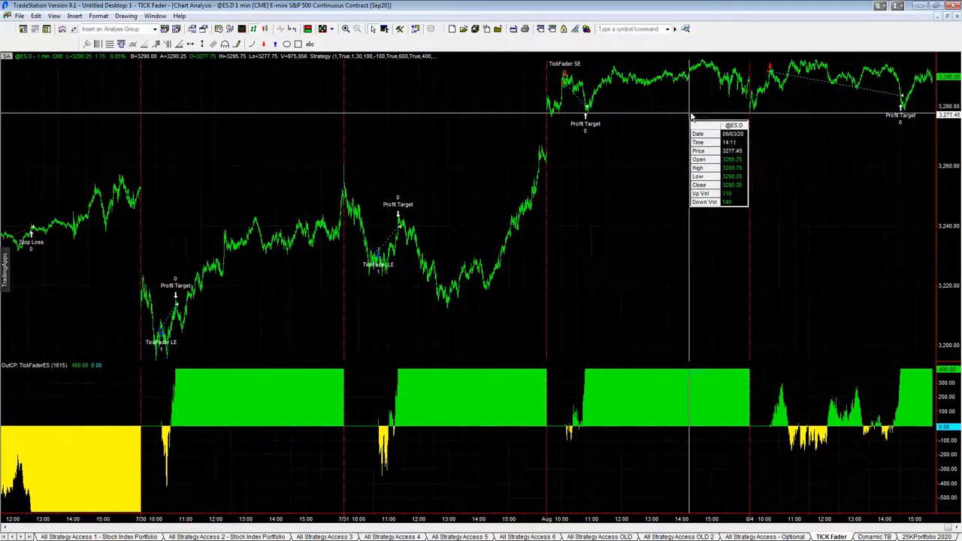
mouse_move(670, 120)
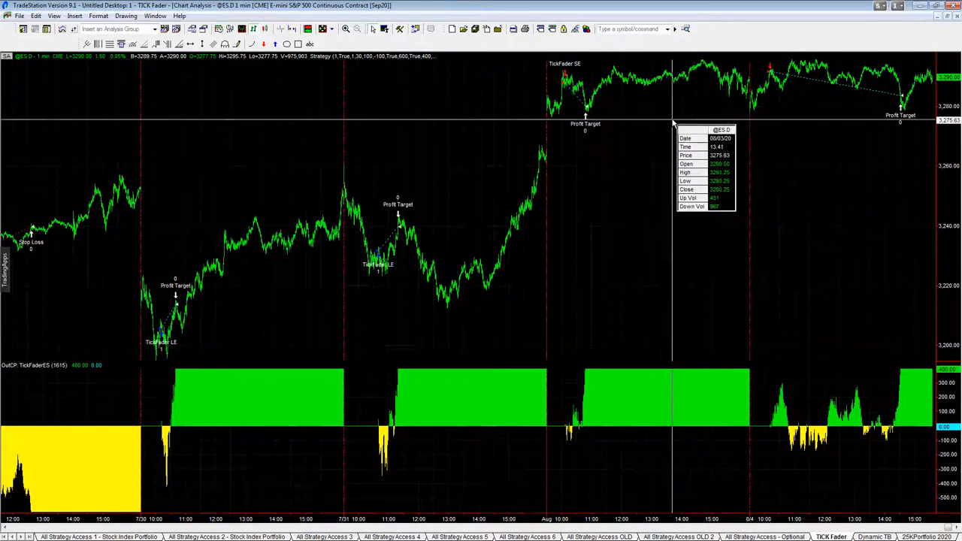
mouse_move(592, 108)
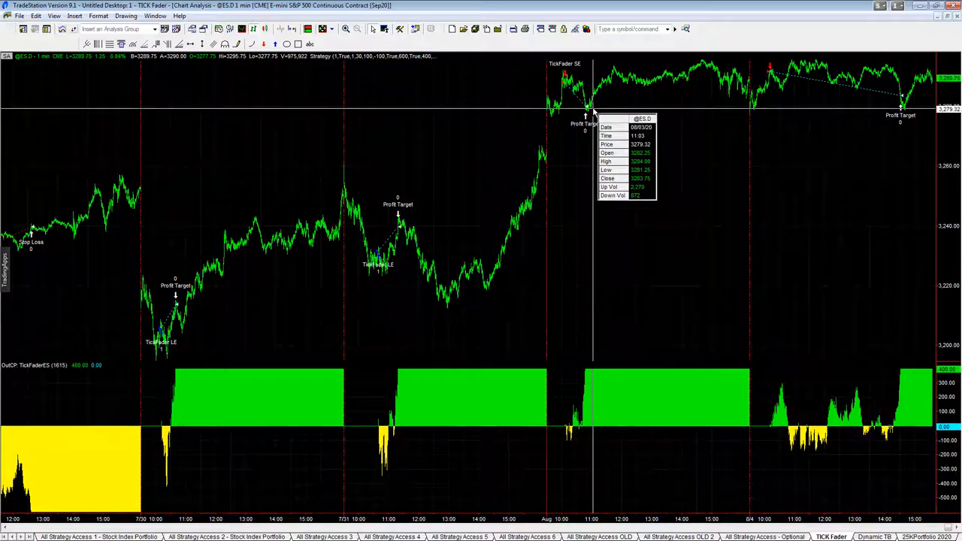
mouse_move(903, 126)
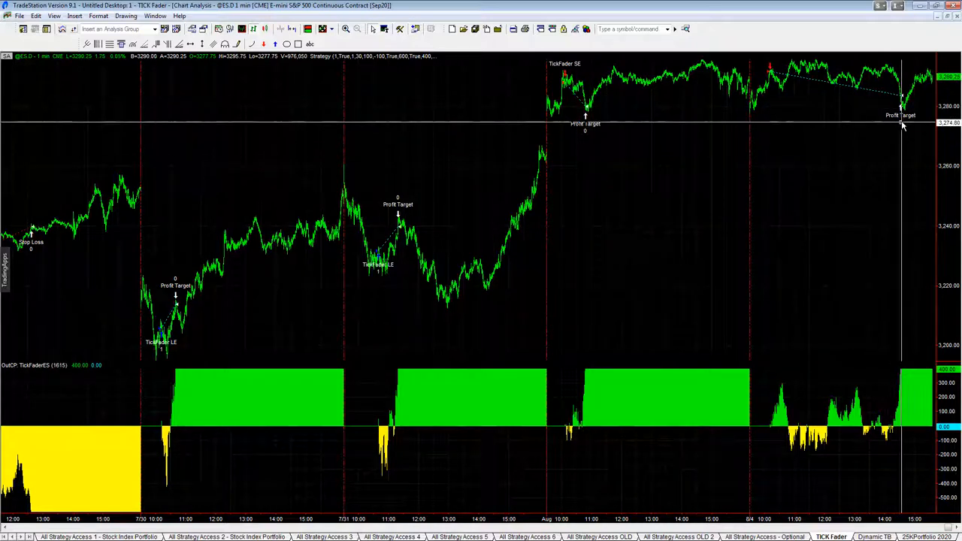
mouse_move(909, 108)
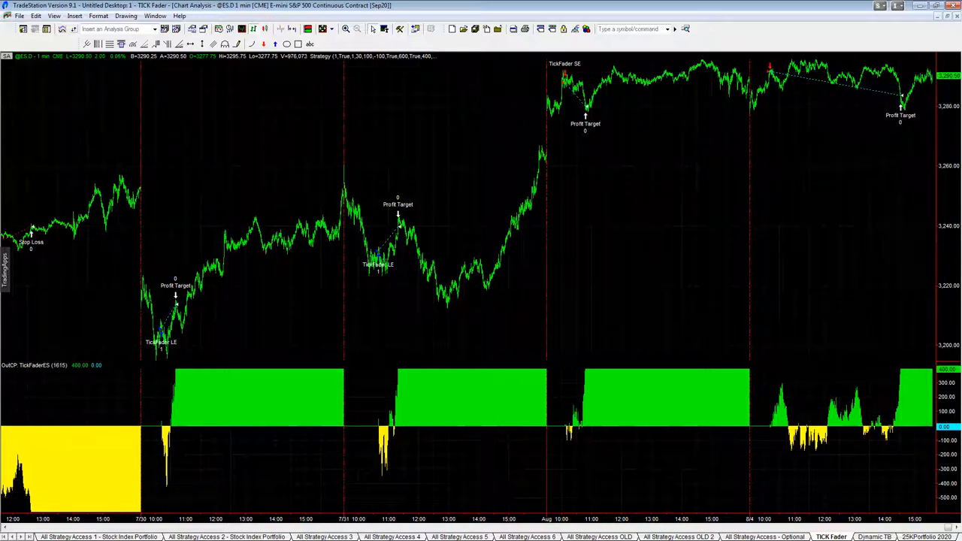
mouse_move(746, 120)
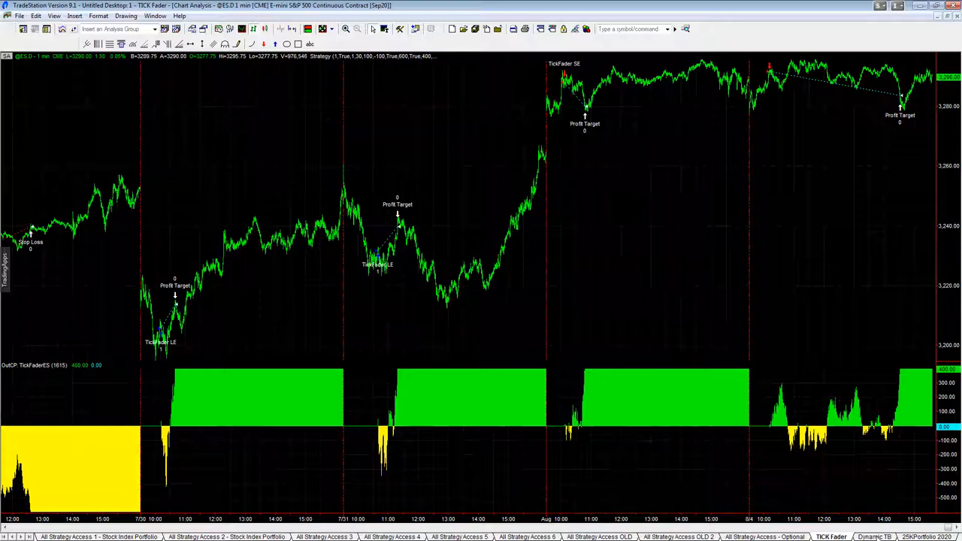
- Switch to the Dynamic TR workspace showing the Tick Pullback e-mini S&P chart and tick count panels
click(874, 536)
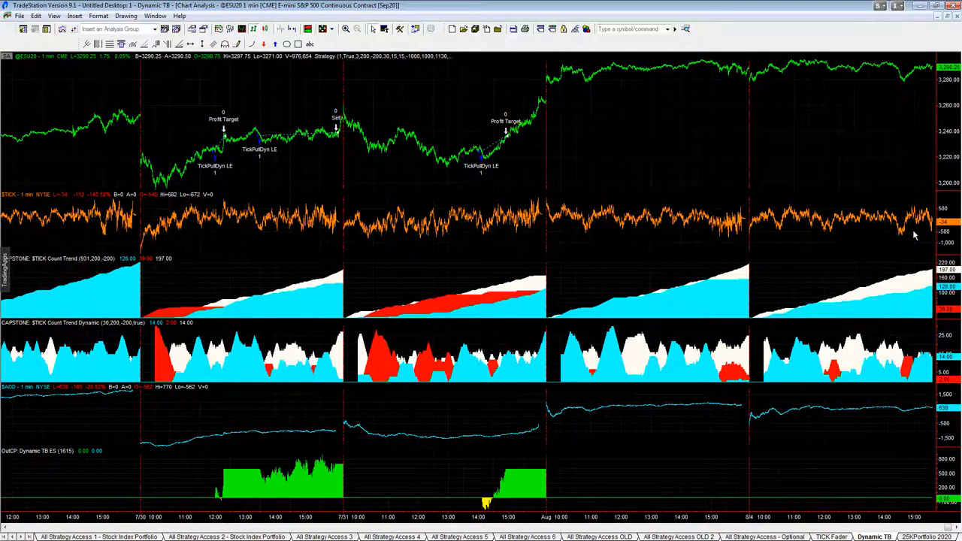
mouse_move(616, 478)
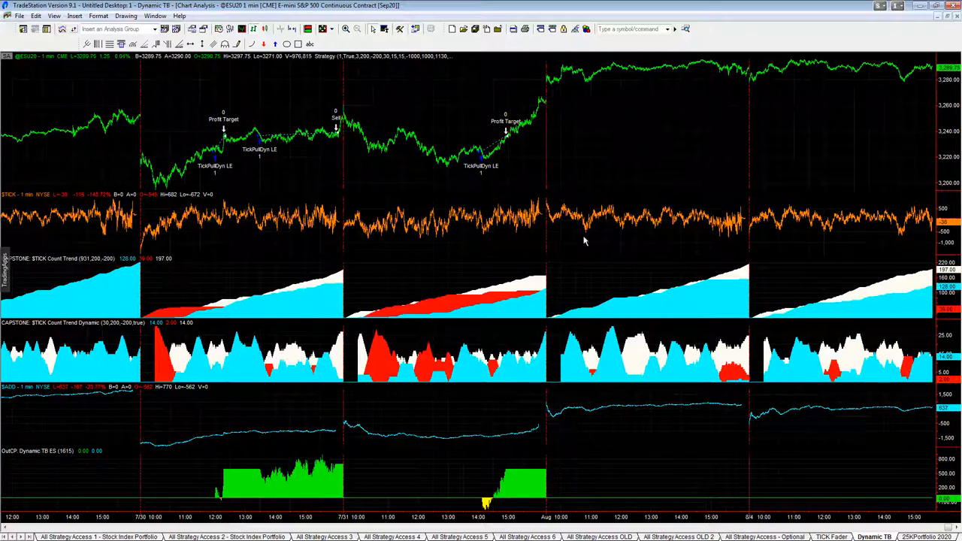
mouse_move(430, 171)
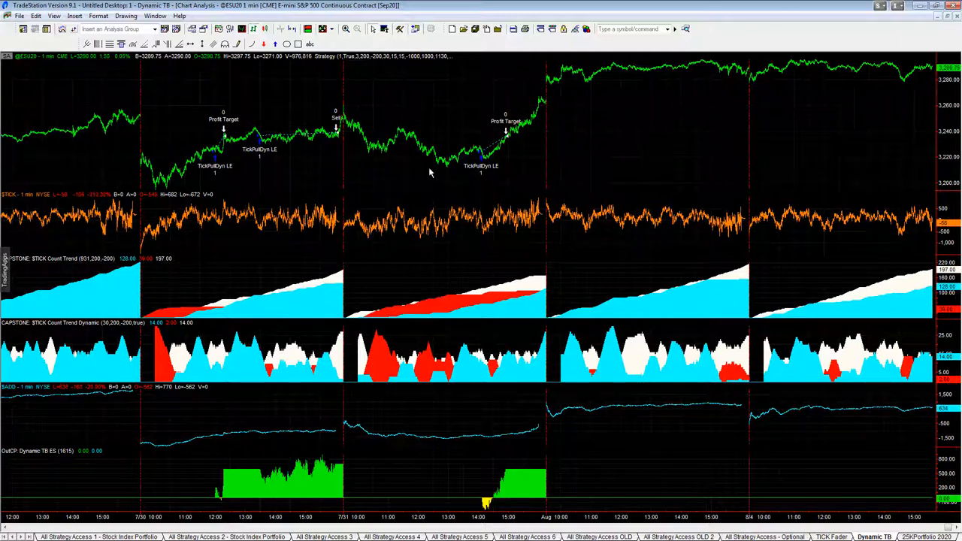
mouse_move(489, 147)
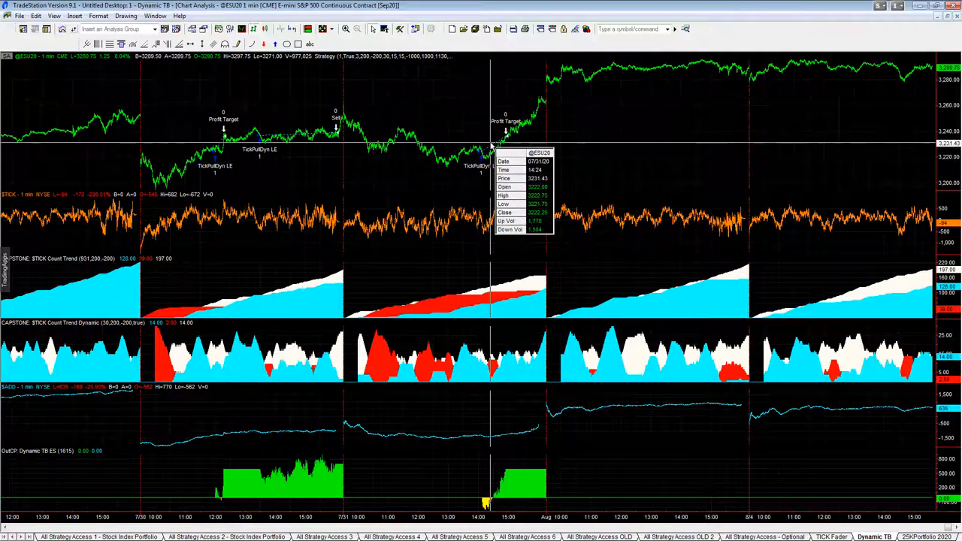
mouse_move(866, 126)
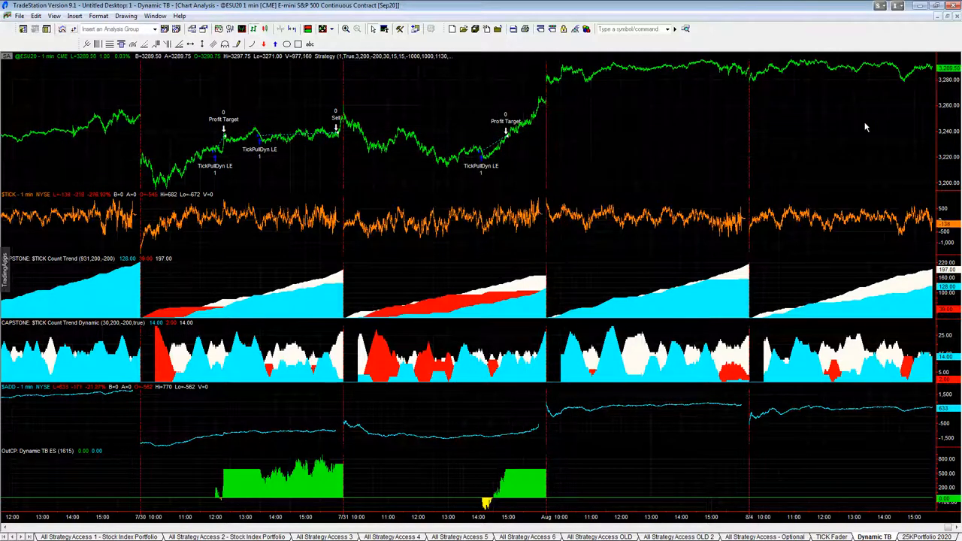
mouse_move(580, 93)
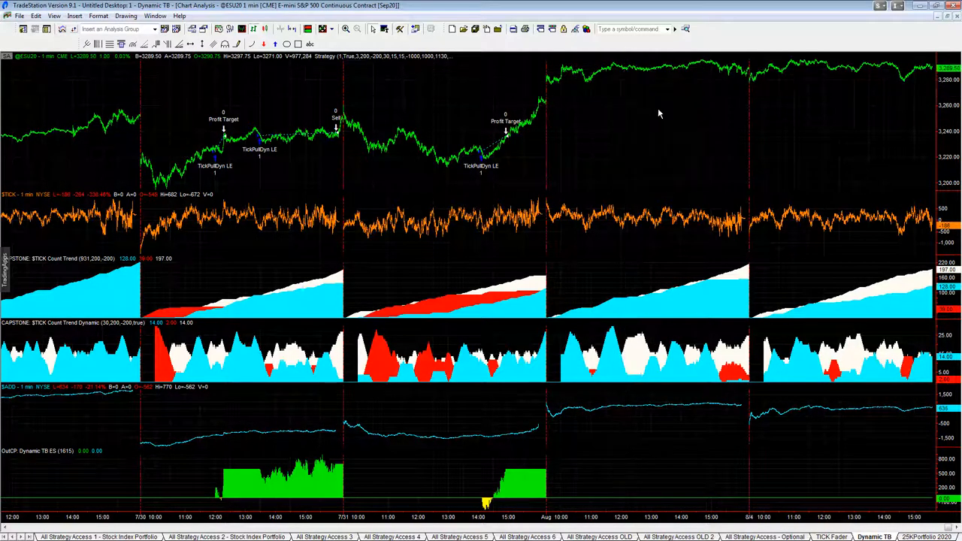
mouse_move(601, 179)
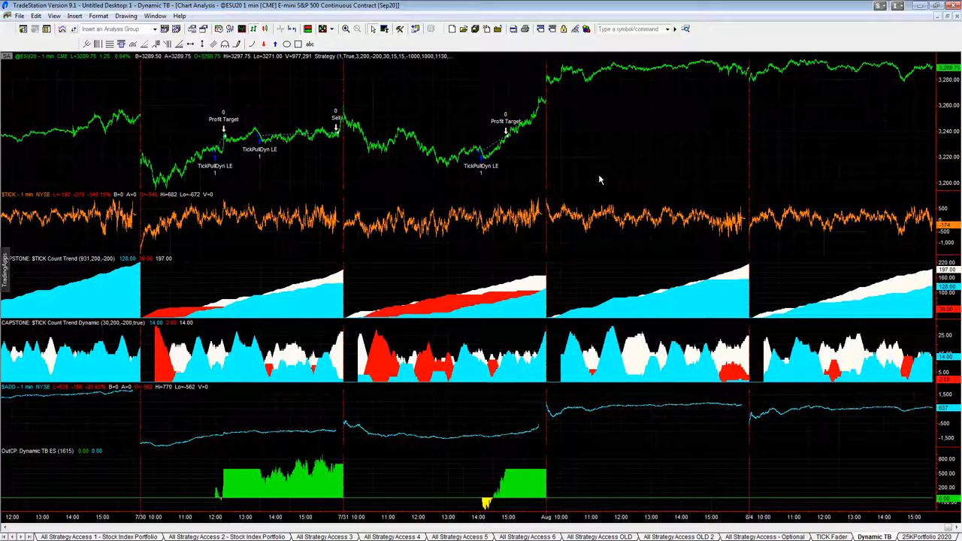
mouse_move(652, 122)
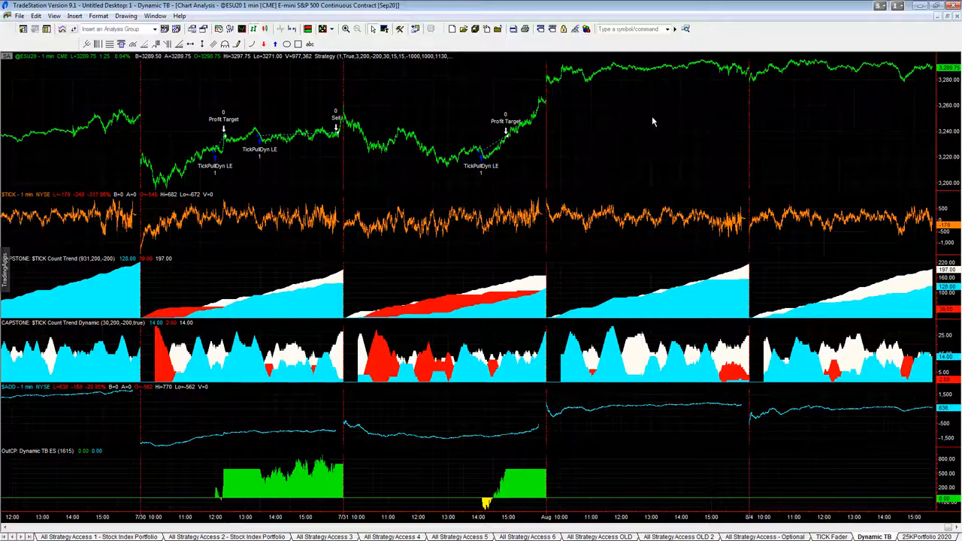
mouse_move(736, 207)
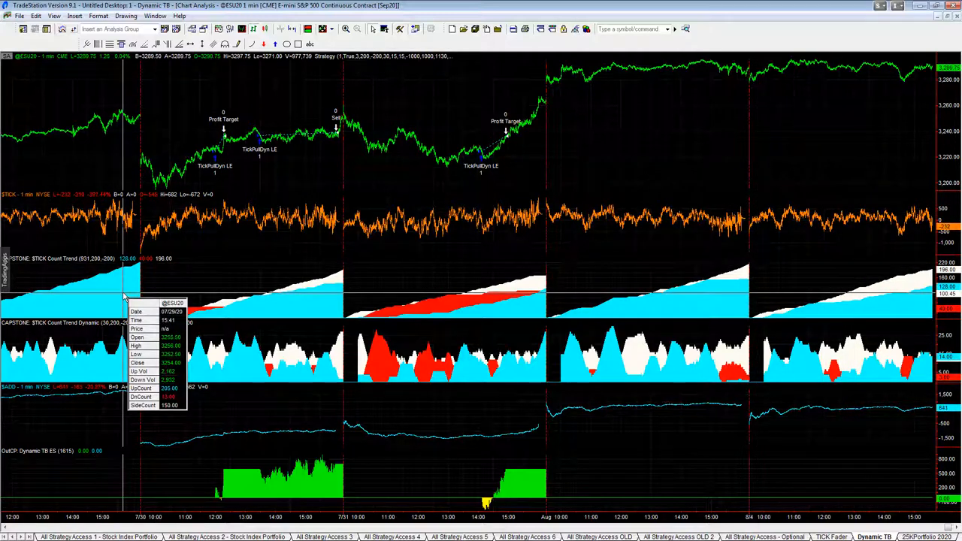
mouse_move(113, 354)
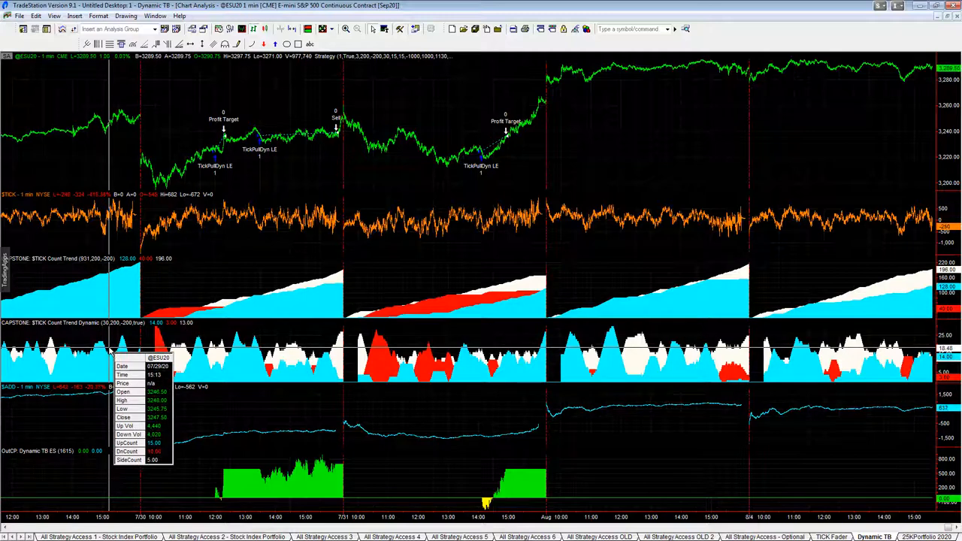
mouse_move(815, 375)
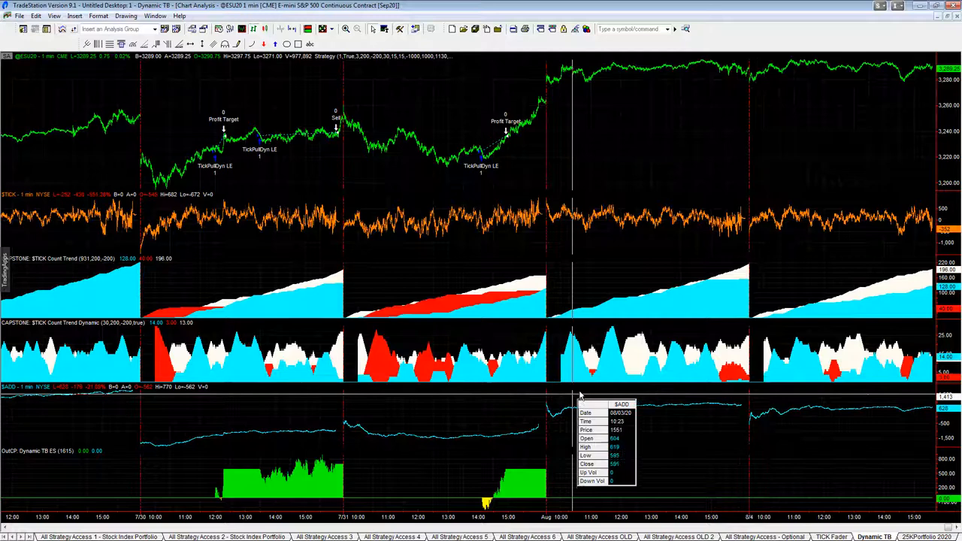
mouse_move(709, 368)
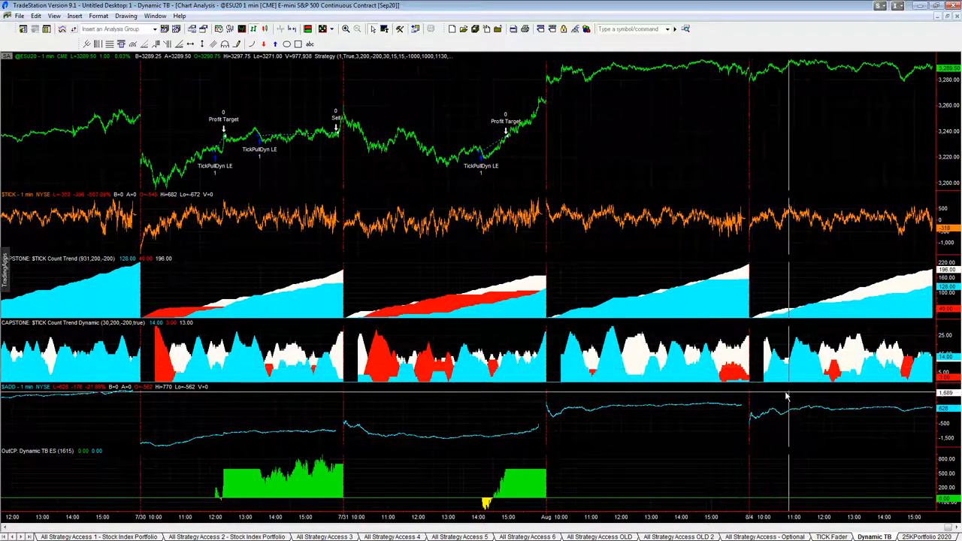
mouse_move(823, 391)
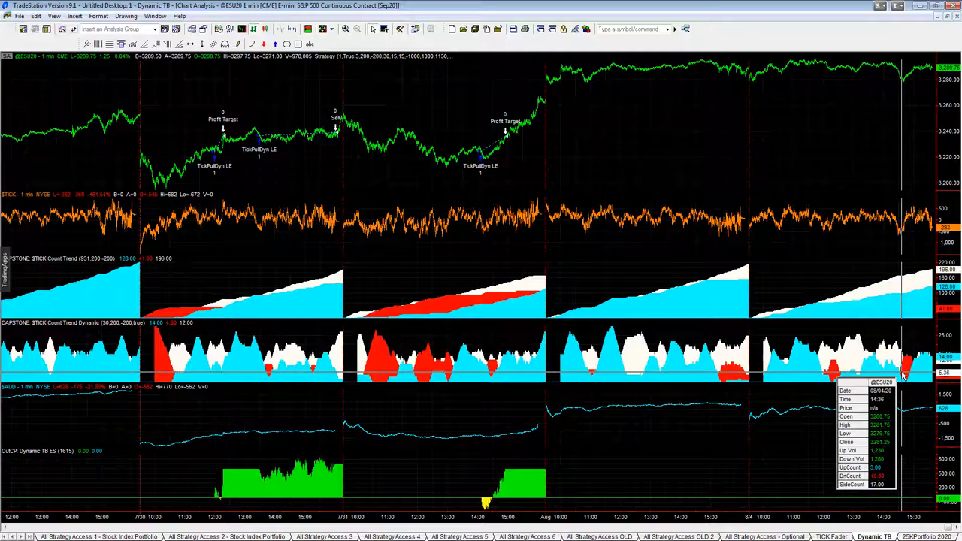
mouse_move(894, 83)
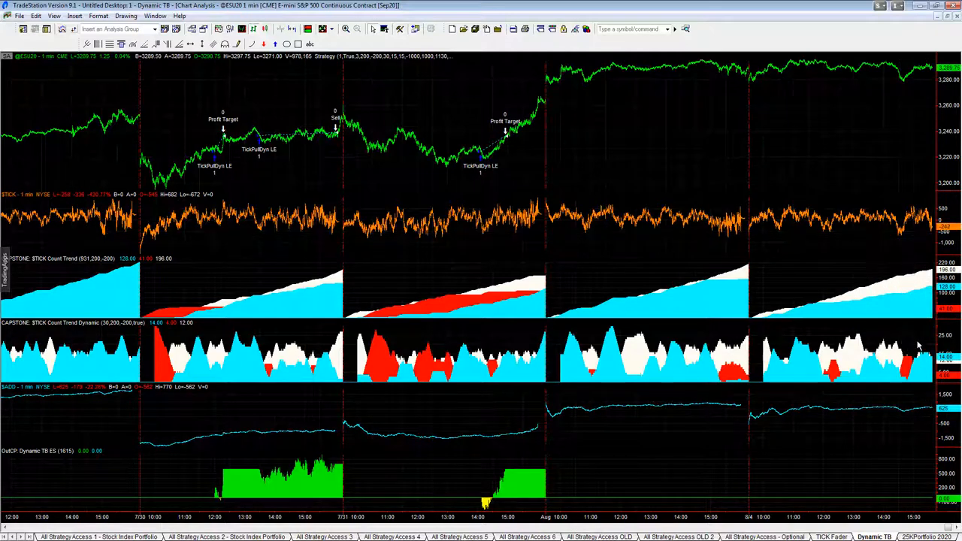
mouse_move(832, 120)
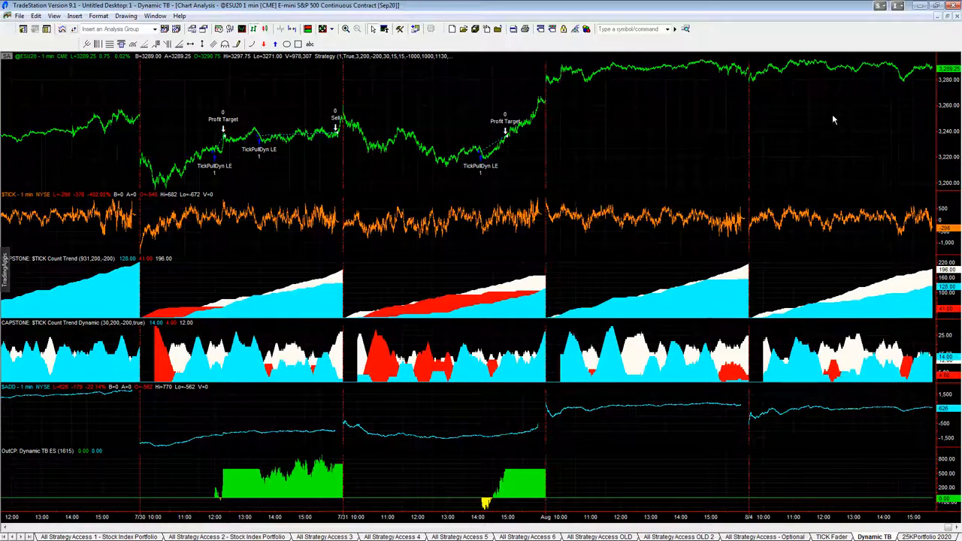
mouse_move(835, 82)
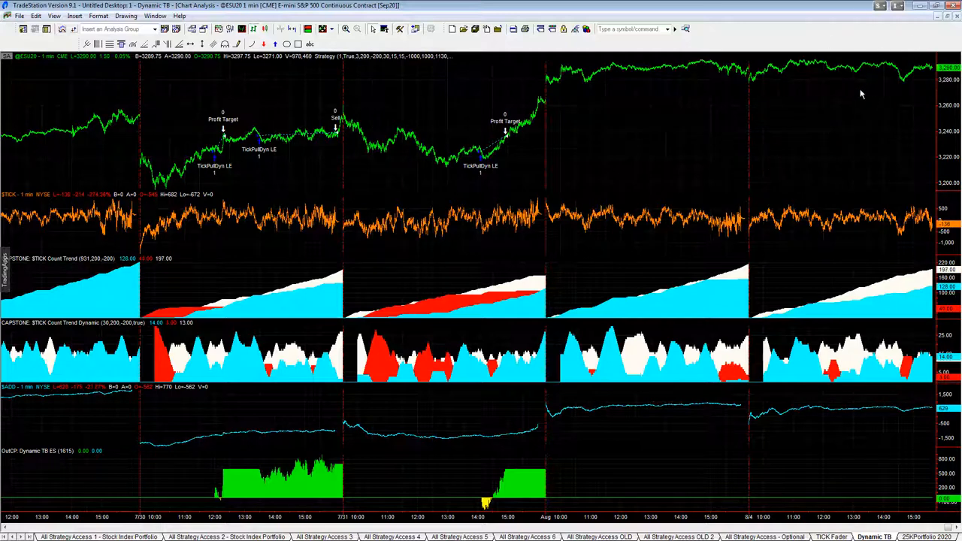
mouse_move(858, 60)
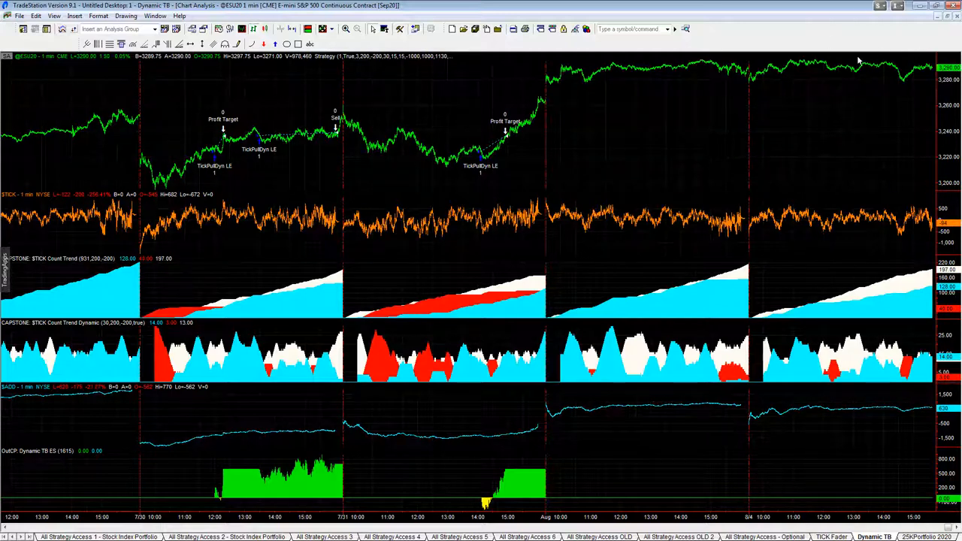
mouse_move(725, 198)
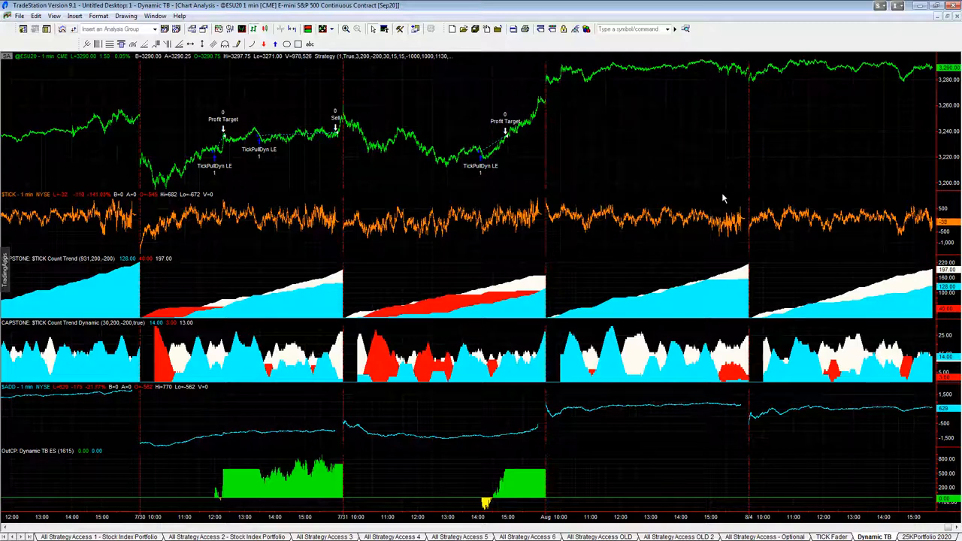
mouse_move(794, 384)
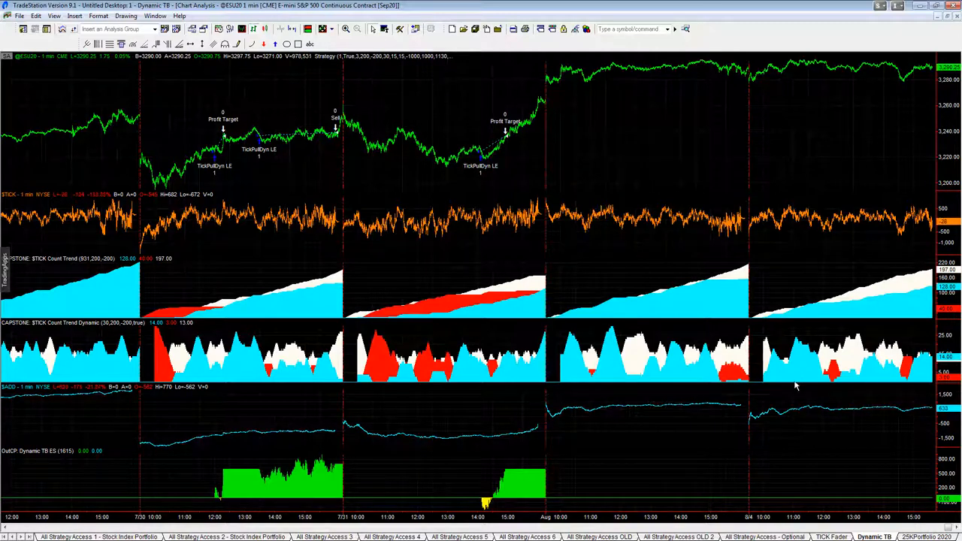